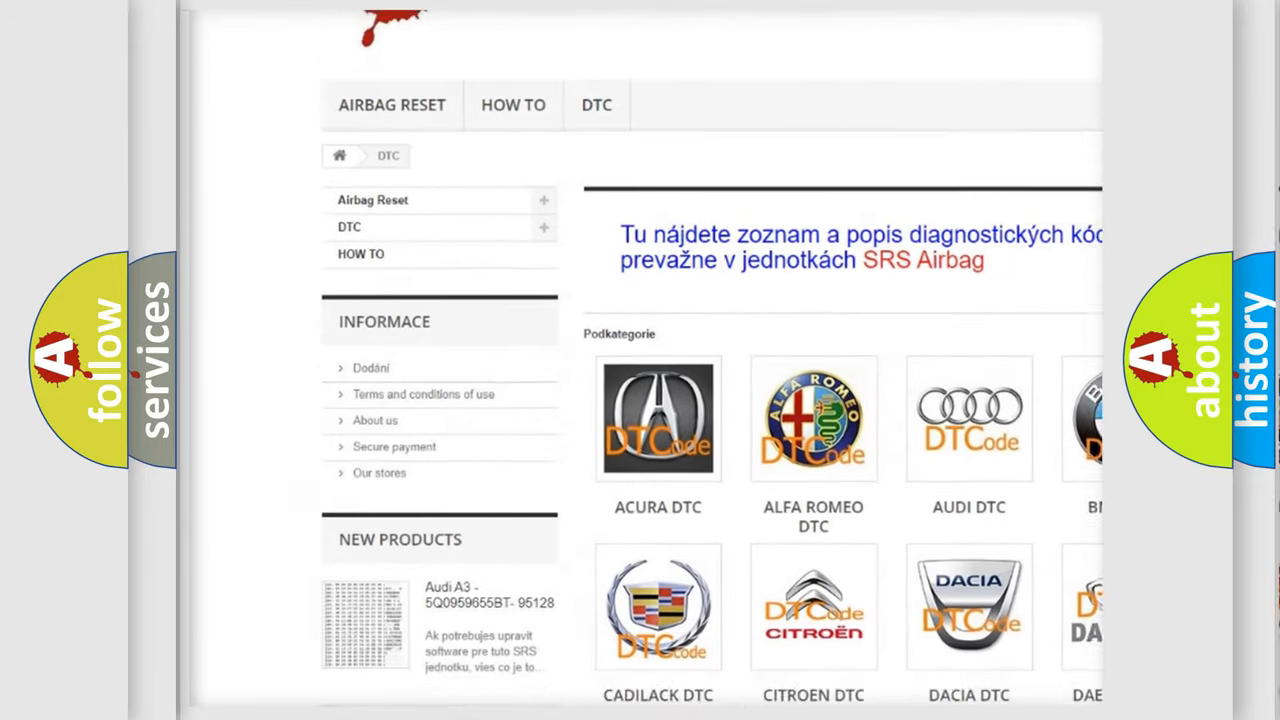
Step: Scroll down through the airbagreset.sk list of B-series trouble codes like B1102 and B1213
scroll("down", 3)
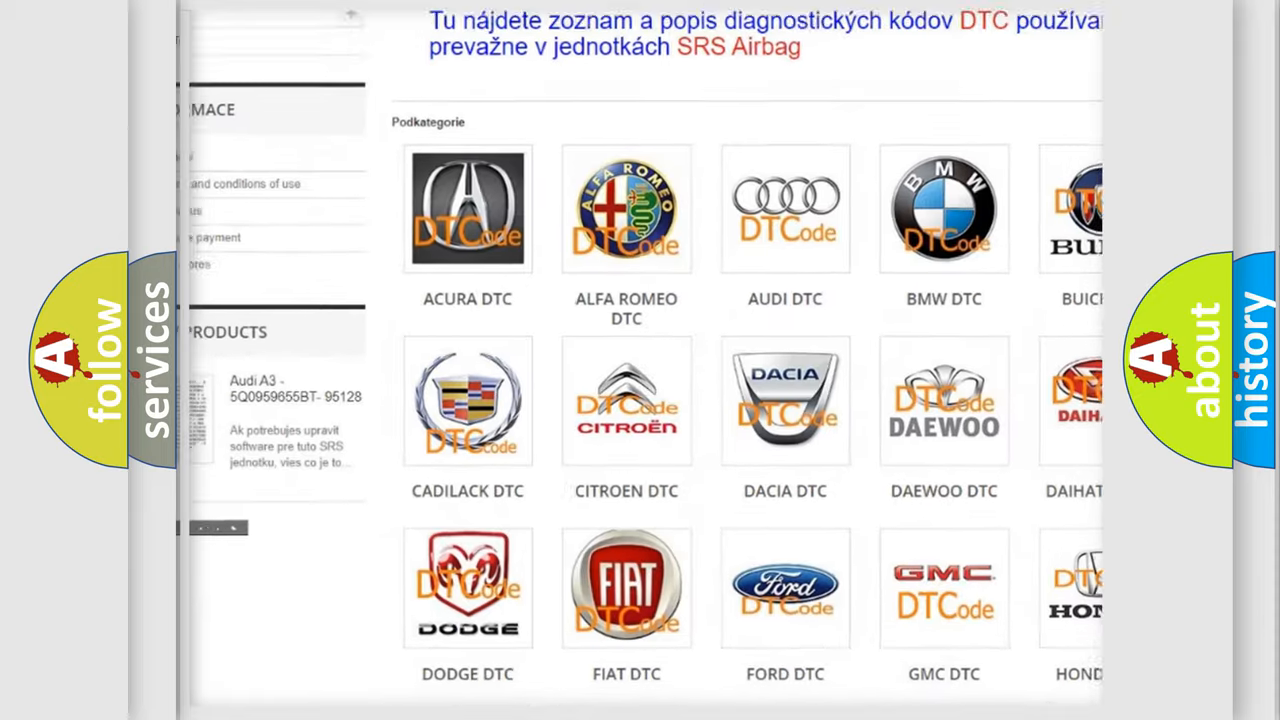
scroll("down", 3)
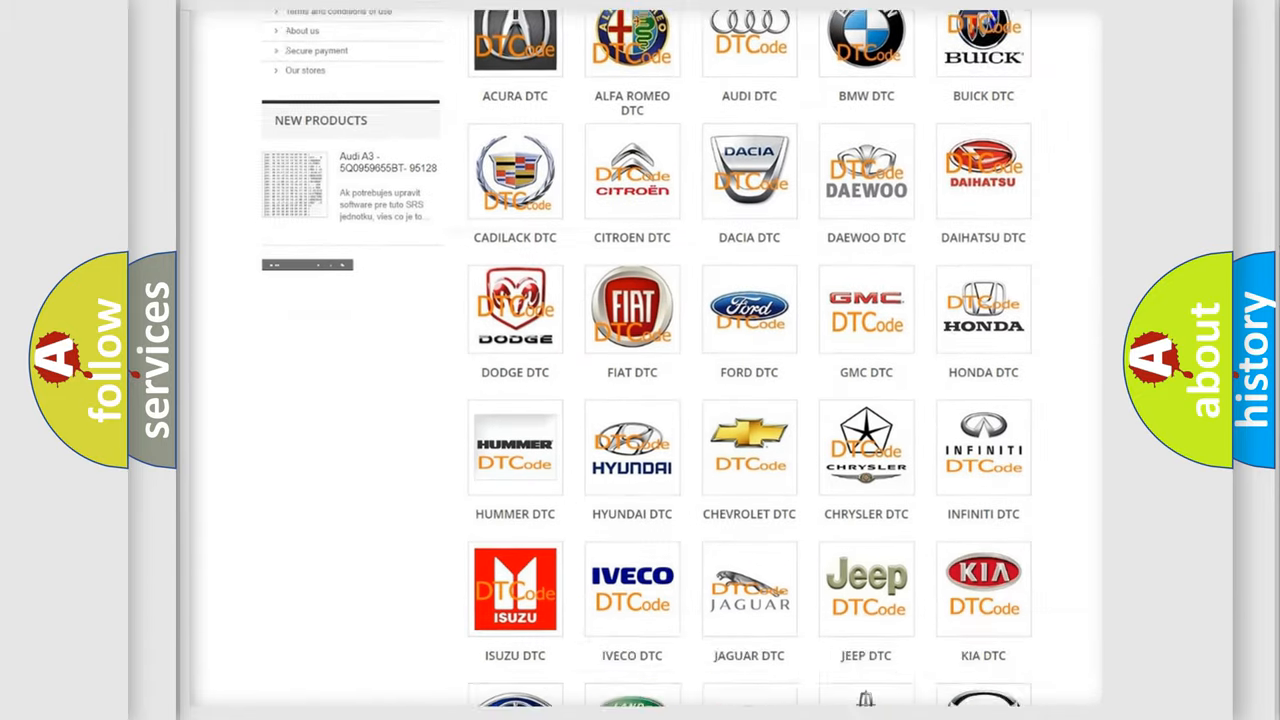
scroll("down", 3)
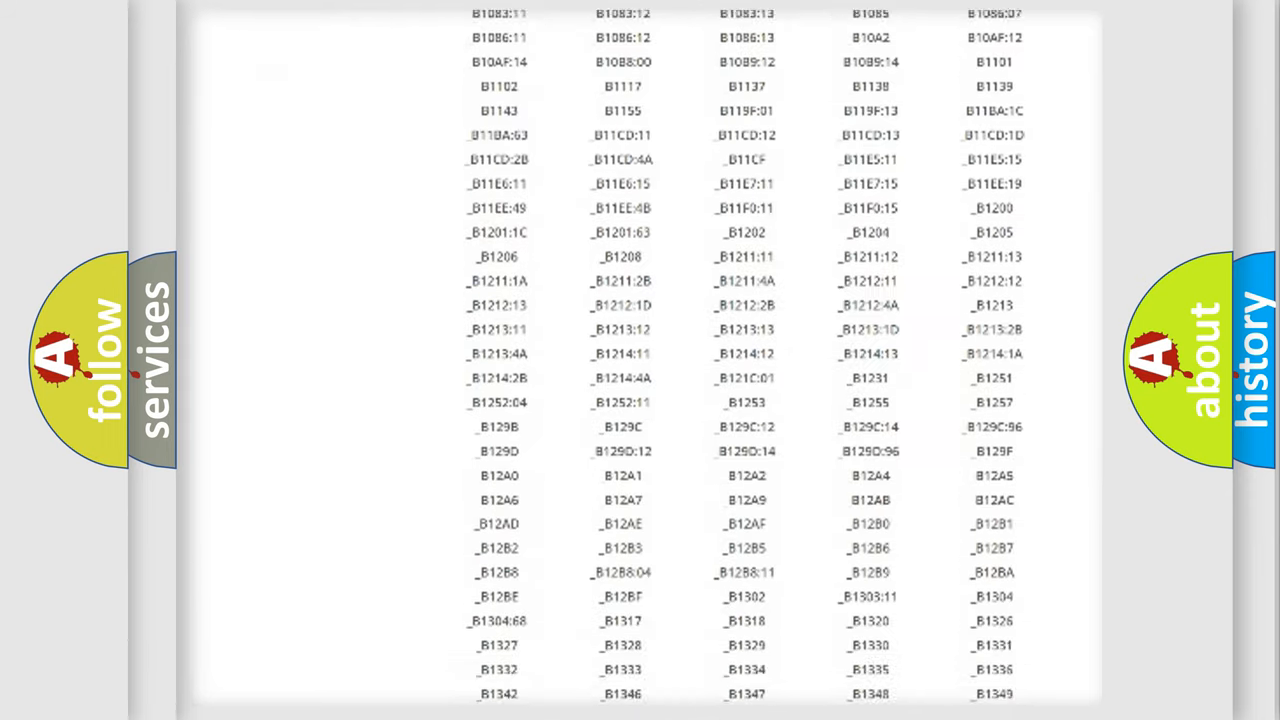
scroll("down", 3)
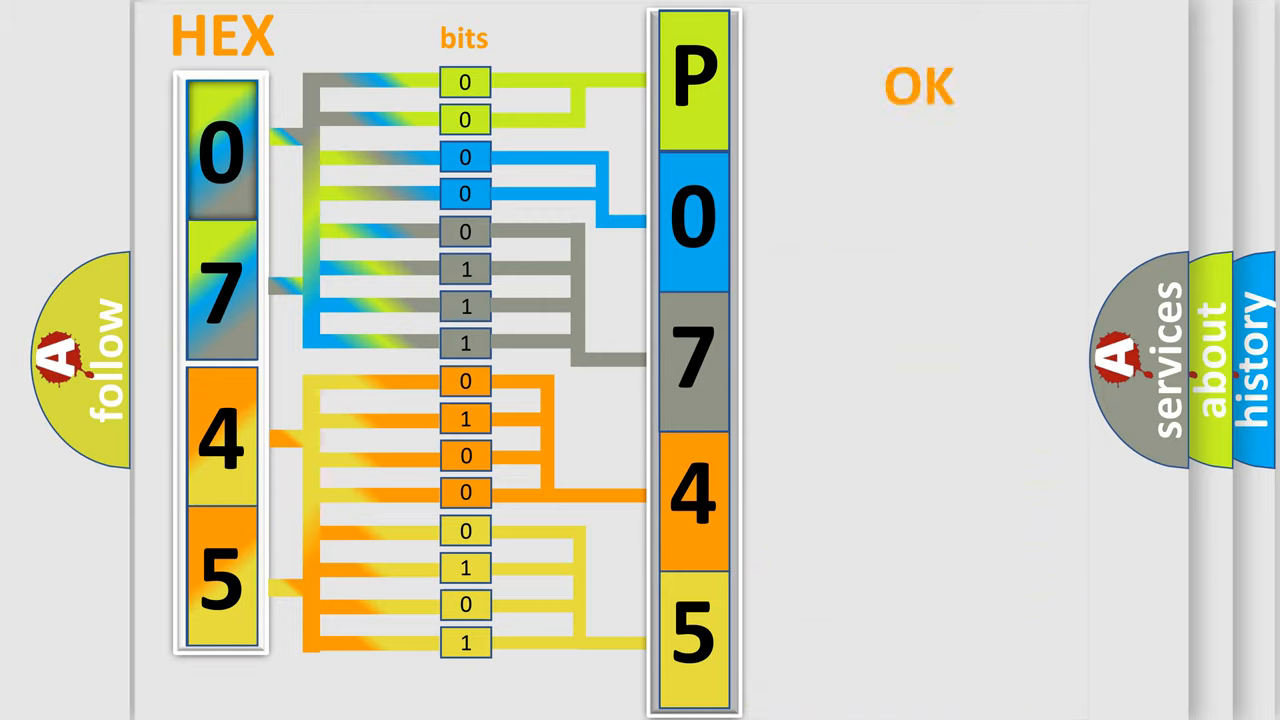
Step: Advance the slide animation decoding hex 07 45 into bits and the characters P0745
left_click(917, 85)
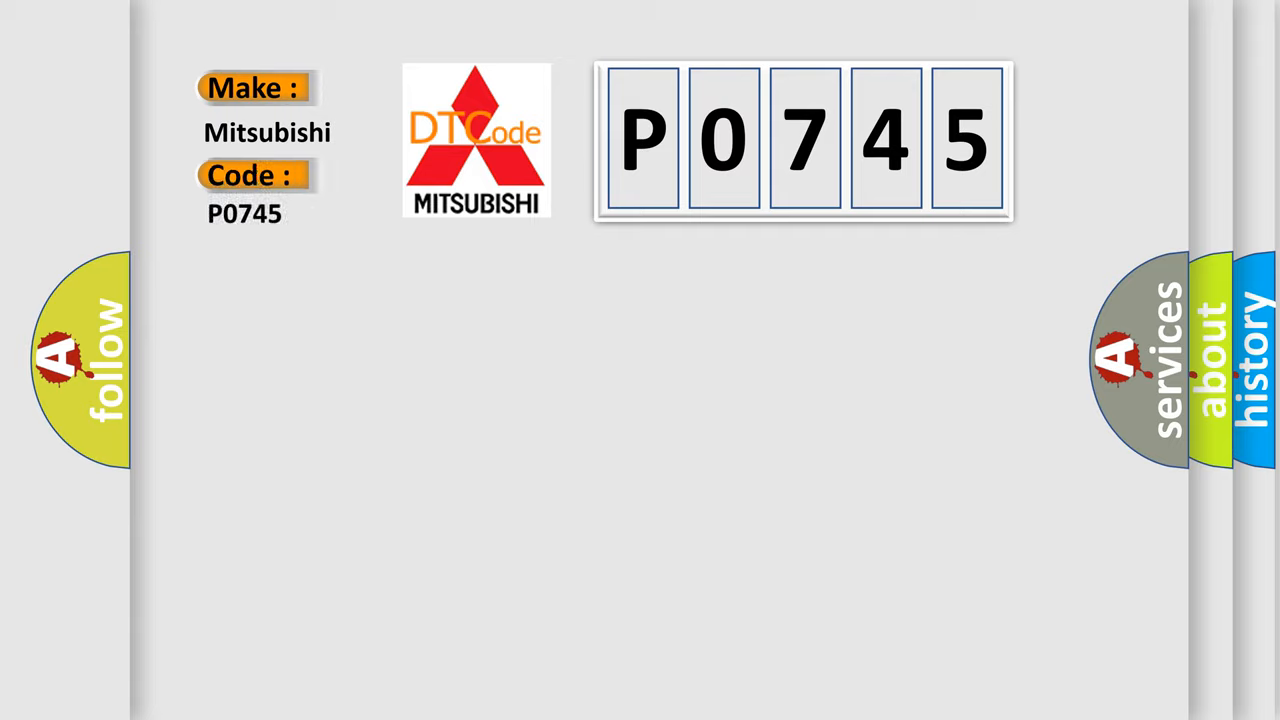